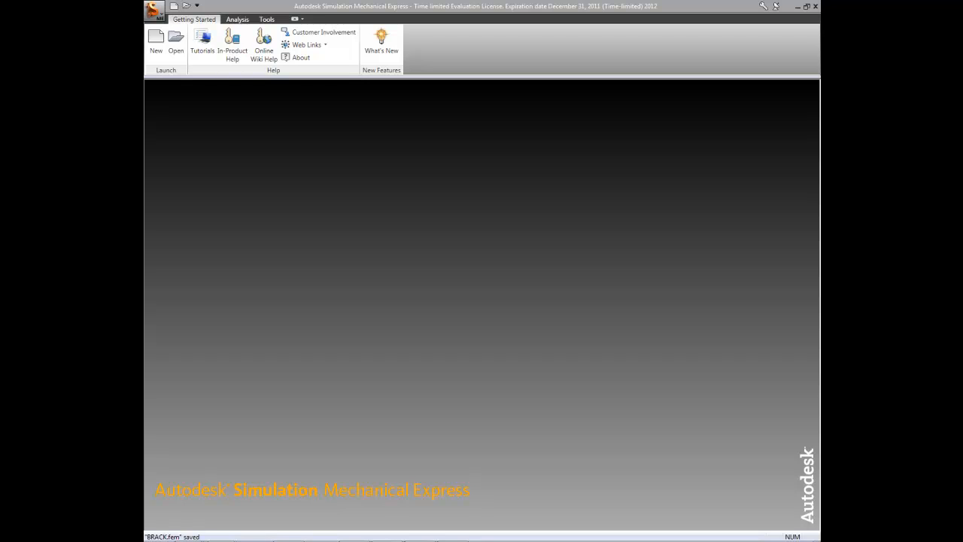
mouse_move(445, 250)
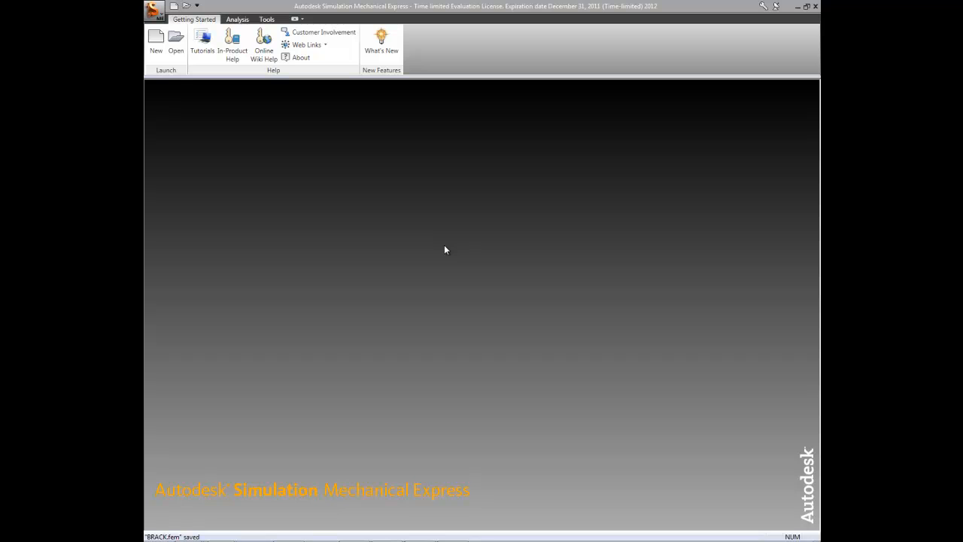
mouse_move(239, 112)
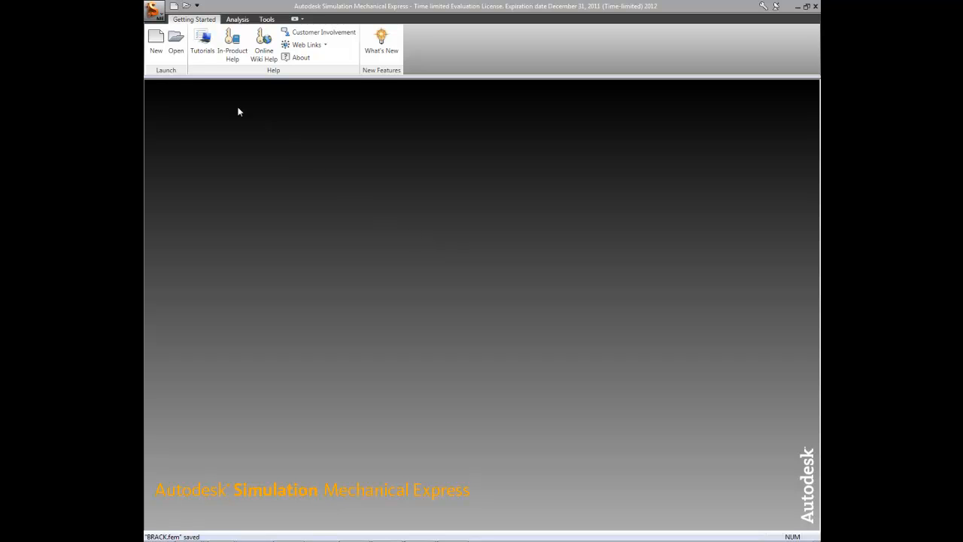
Open the BRACK.IGS bracket geometry from the Models folder as an IGES file
left_click(174, 42)
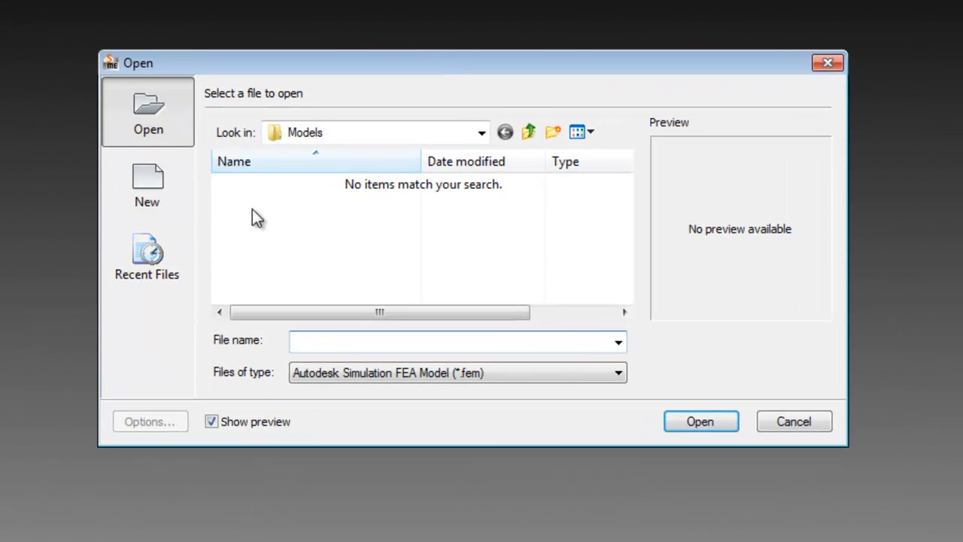
left_click(617, 374)
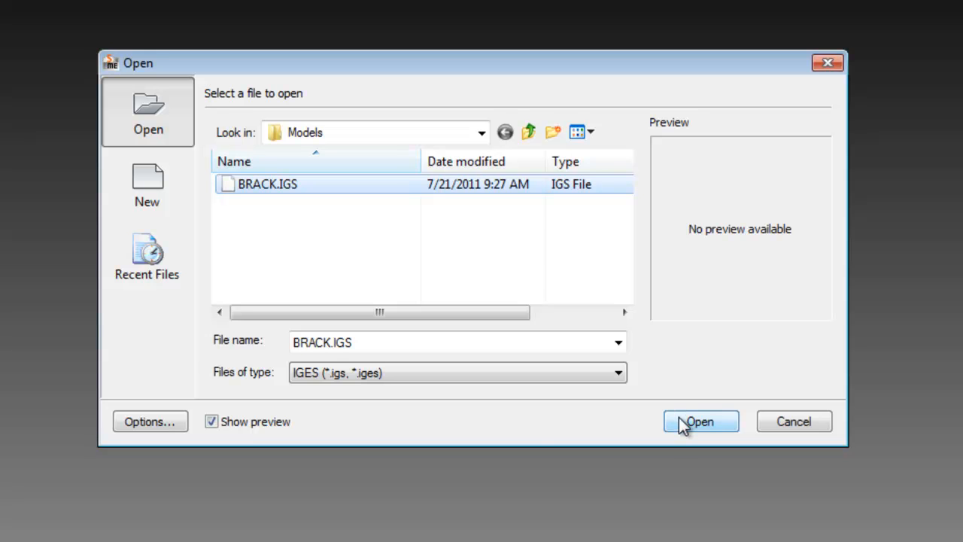
left_click(698, 422)
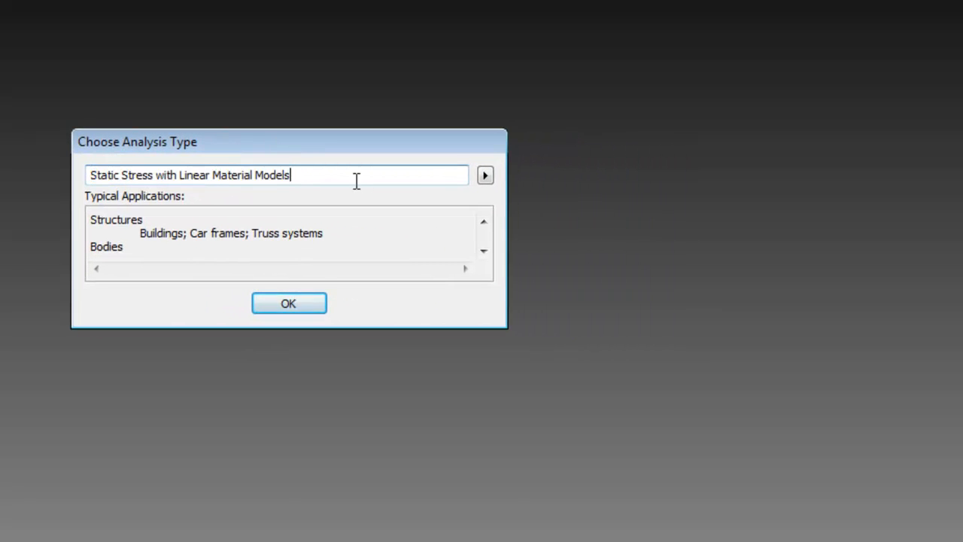
Choose Thermal > Steady-State Heat Transfer as the analysis type and confirm it
left_click(485, 175)
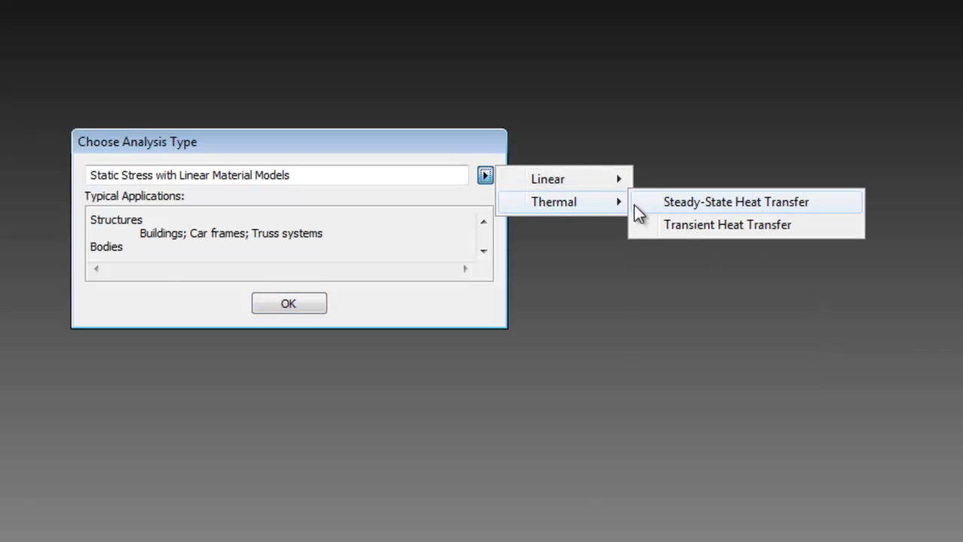
mouse_move(821, 214)
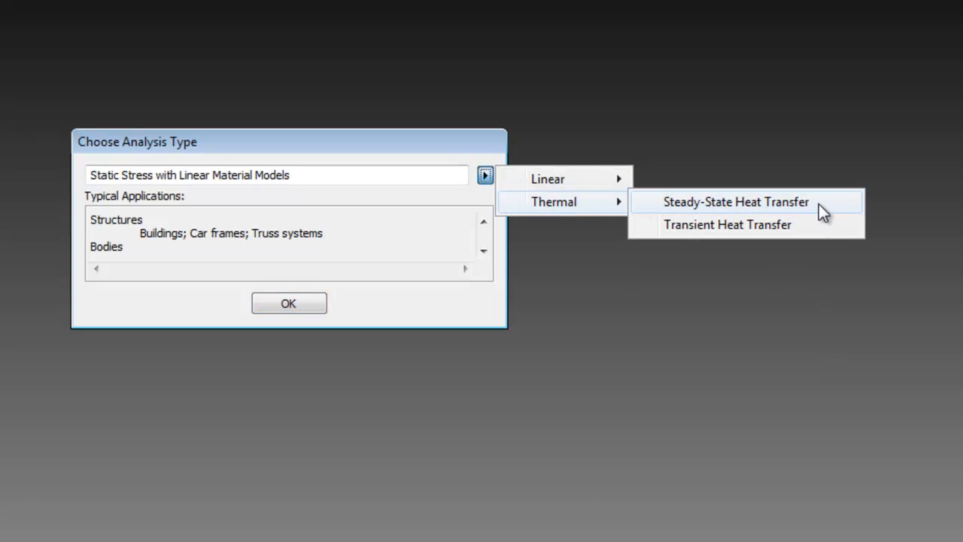
left_click(735, 202)
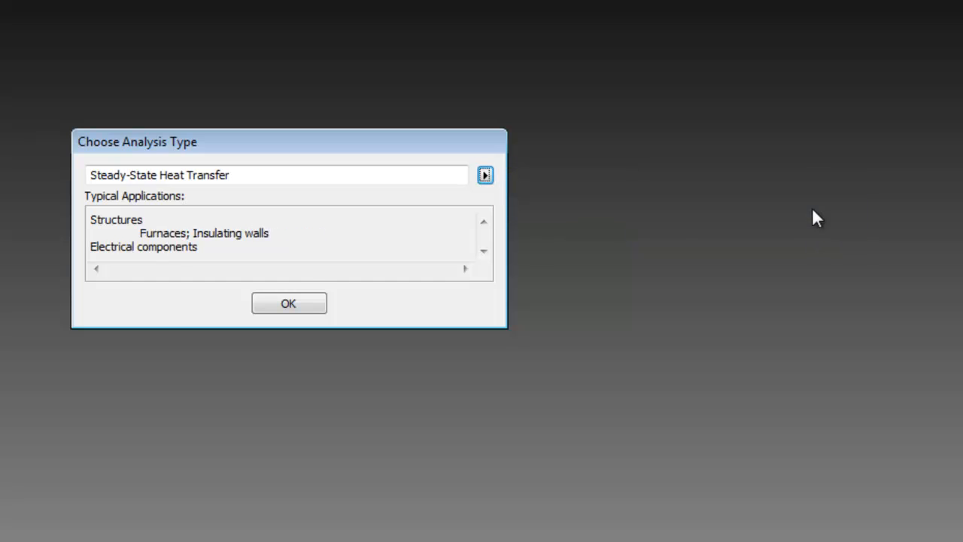
left_click(289, 302)
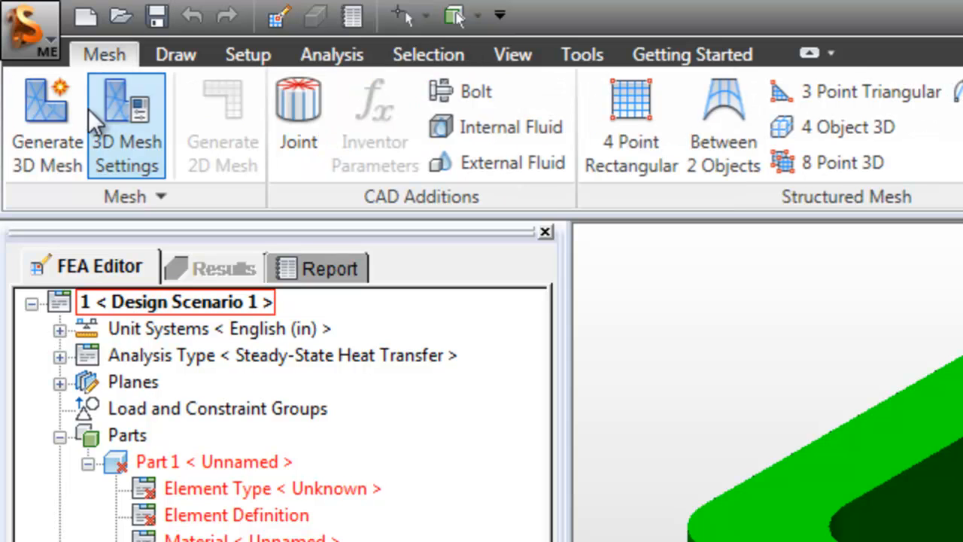
Generate a 3D brick-element mesh over the bracket from the Mesh tab
left_click(46, 124)
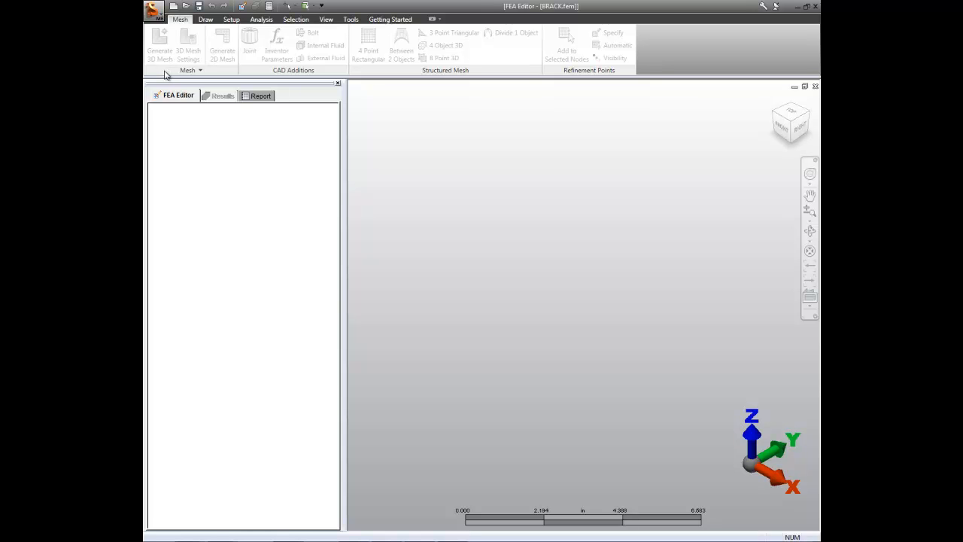
left_click(160, 45)
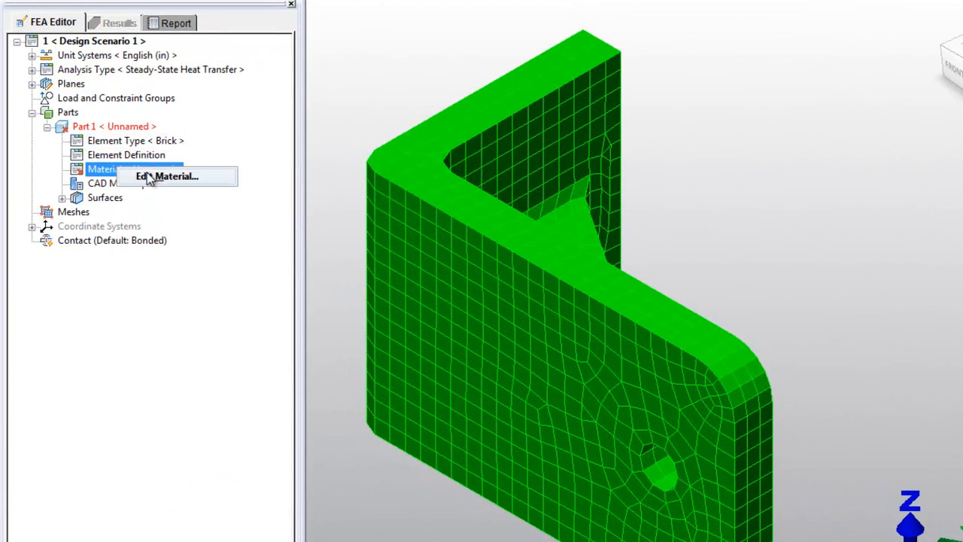
Assign Steel (ASTM - A36) from the Steel > ASTM library as the part material
left_click(167, 175)
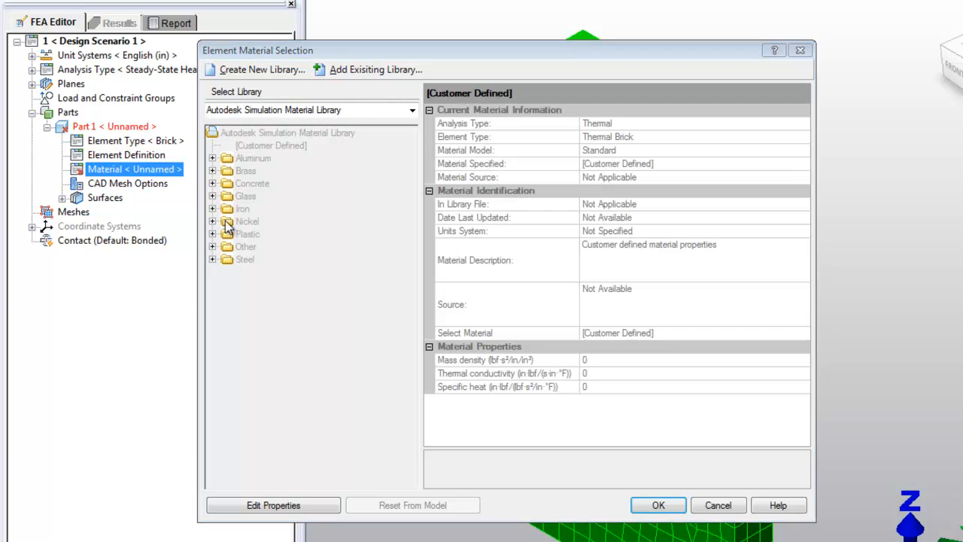
left_click(214, 259)
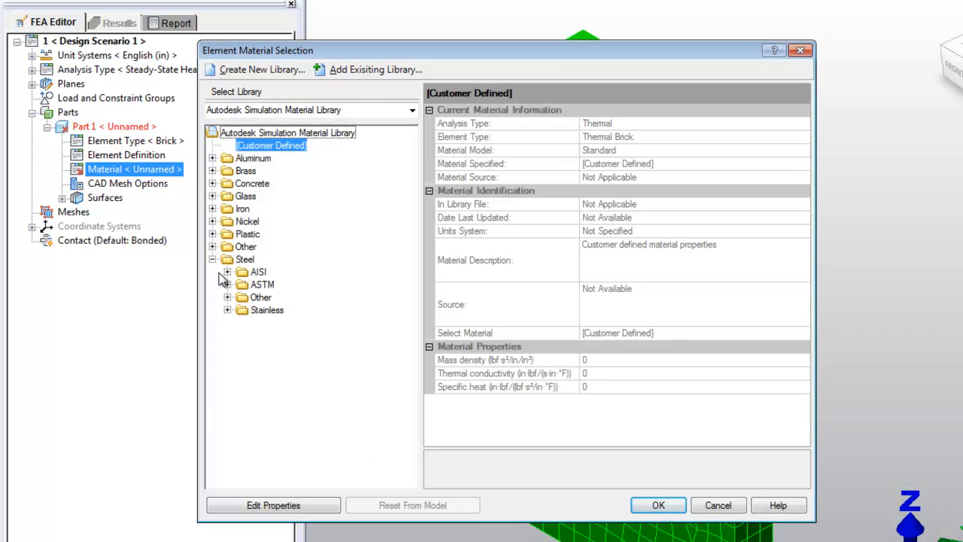
left_click(228, 285)
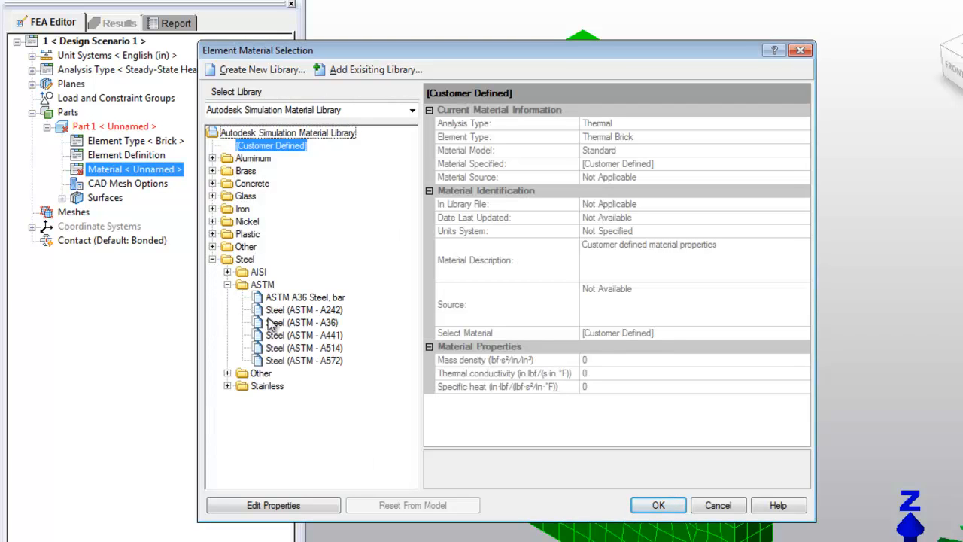
left_click(304, 322)
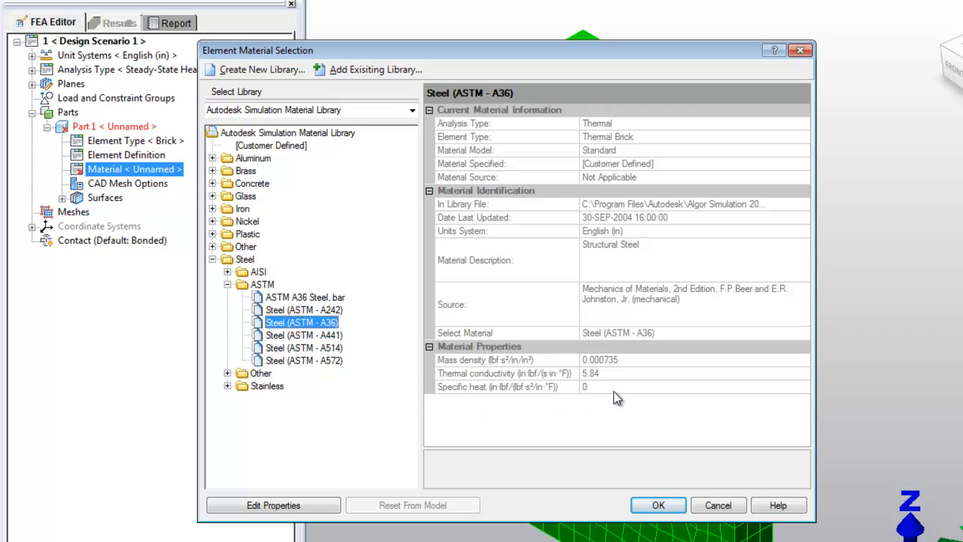
mouse_move(619, 395)
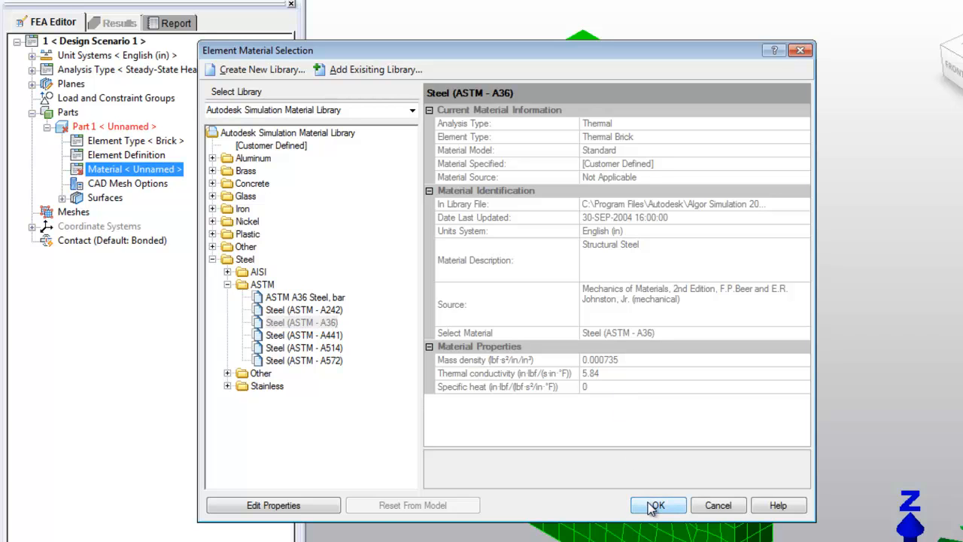
left_click(656, 506)
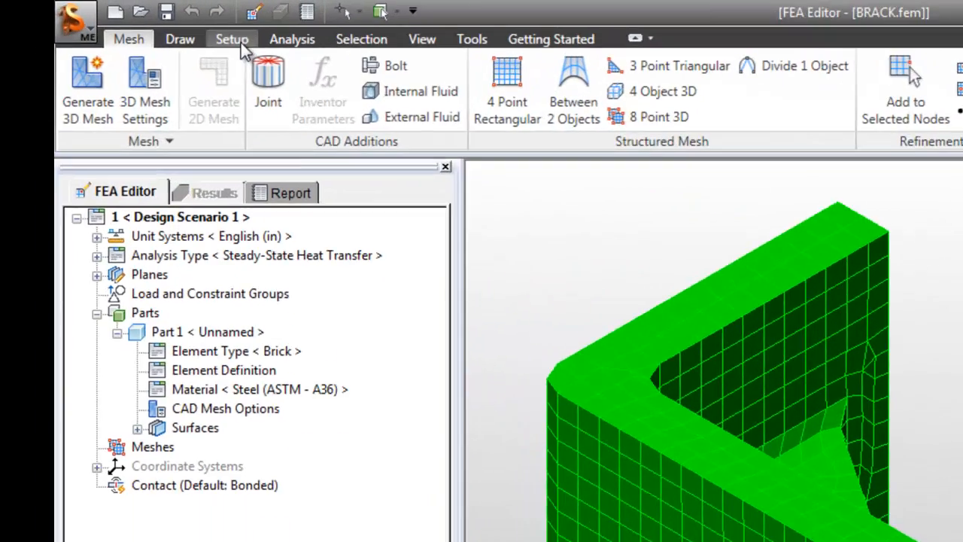
left_click(232, 39)
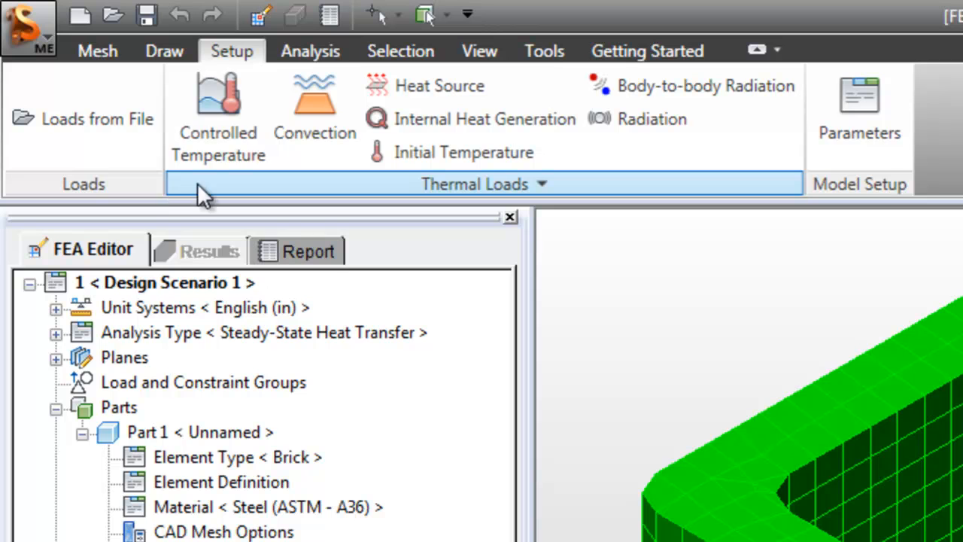
mouse_move(439, 85)
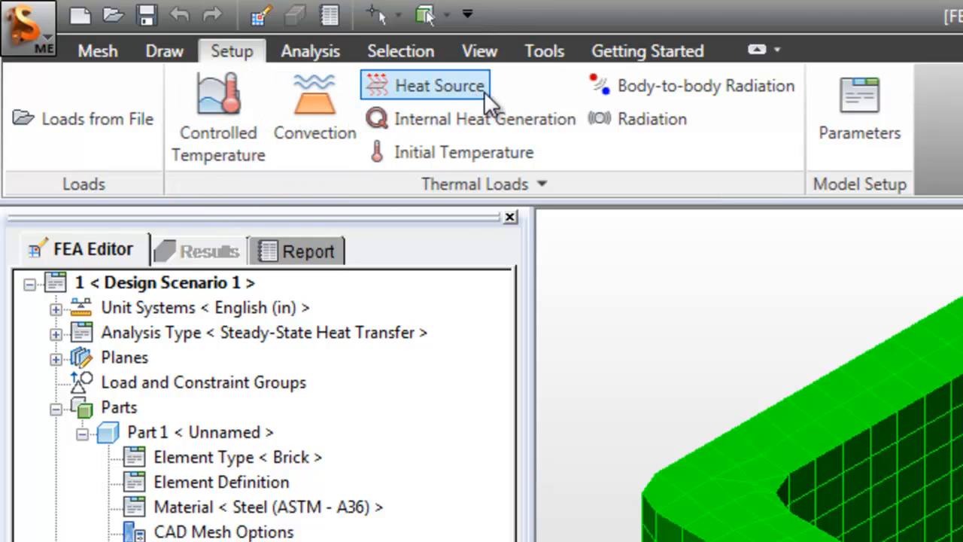
mouse_move(554, 168)
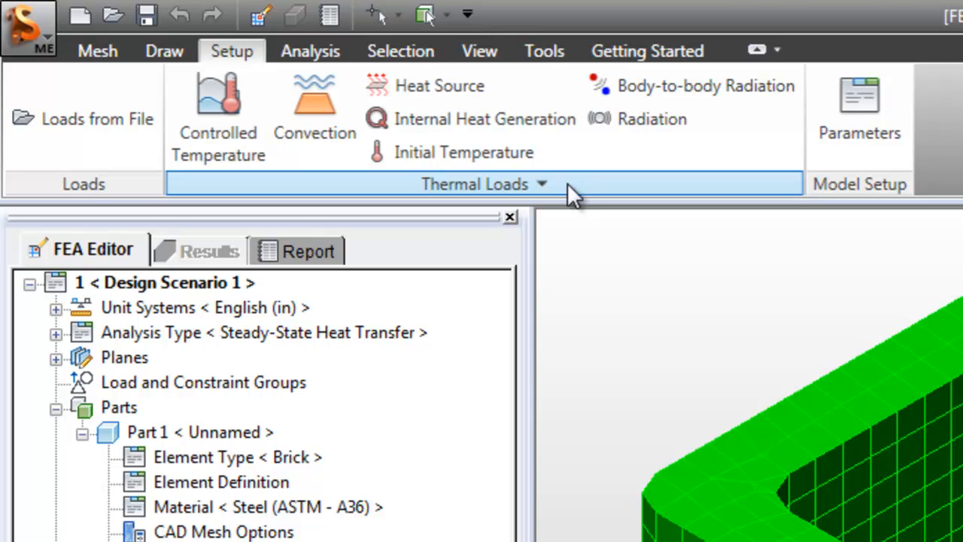
mouse_move(530, 199)
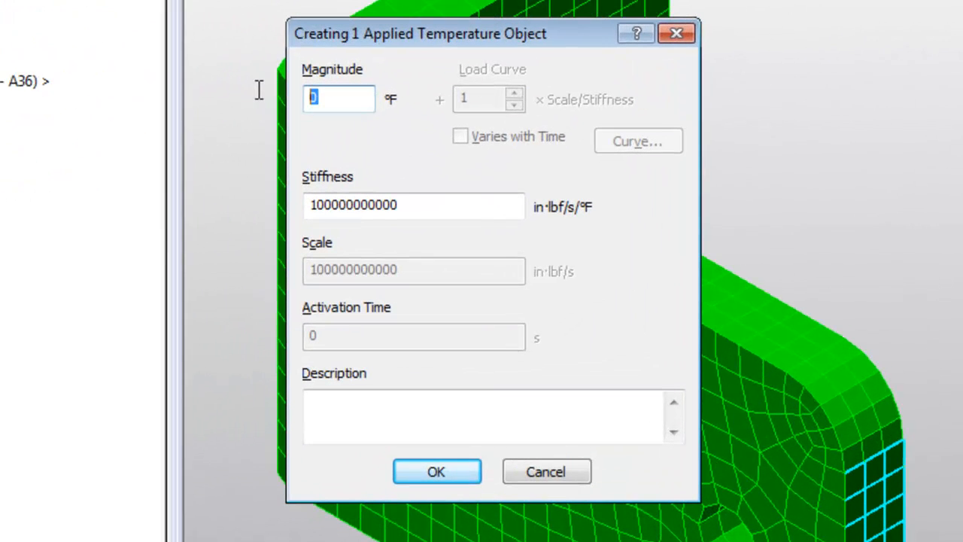
Set the applied temperature magnitude to 150 °F and confirm it
type("150")
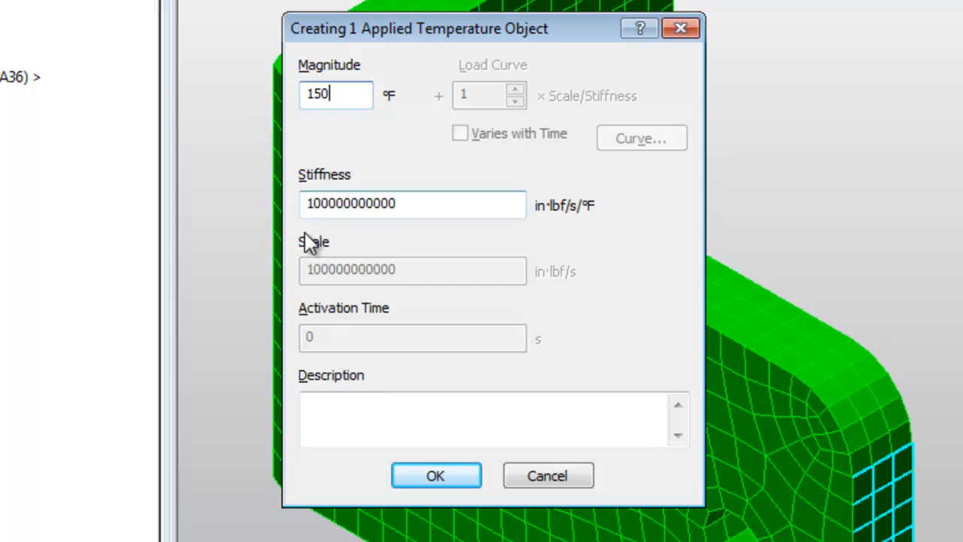
left_click(436, 476)
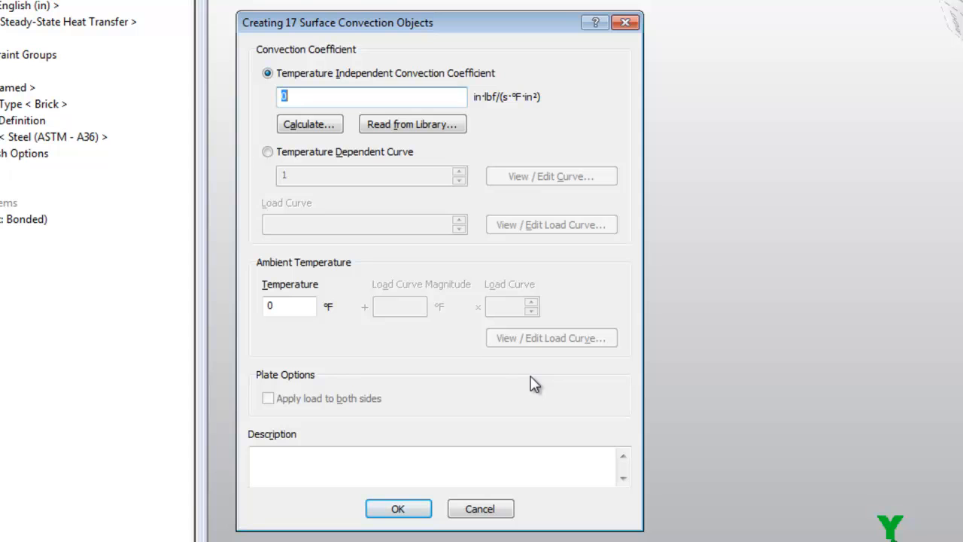
mouse_move(369, 326)
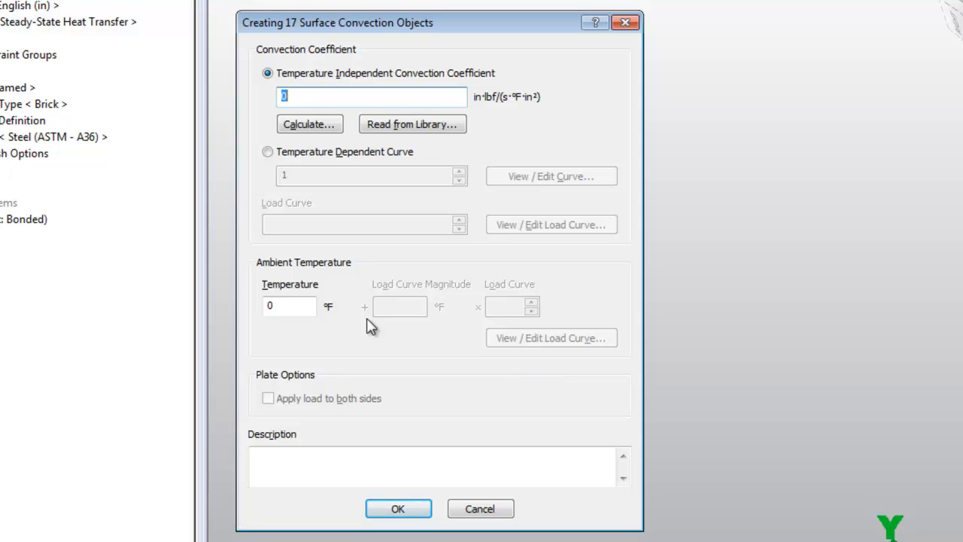
Enter a 72 °F ambient temperature for the 17-surface convection load and select the coefficient field
type("72")
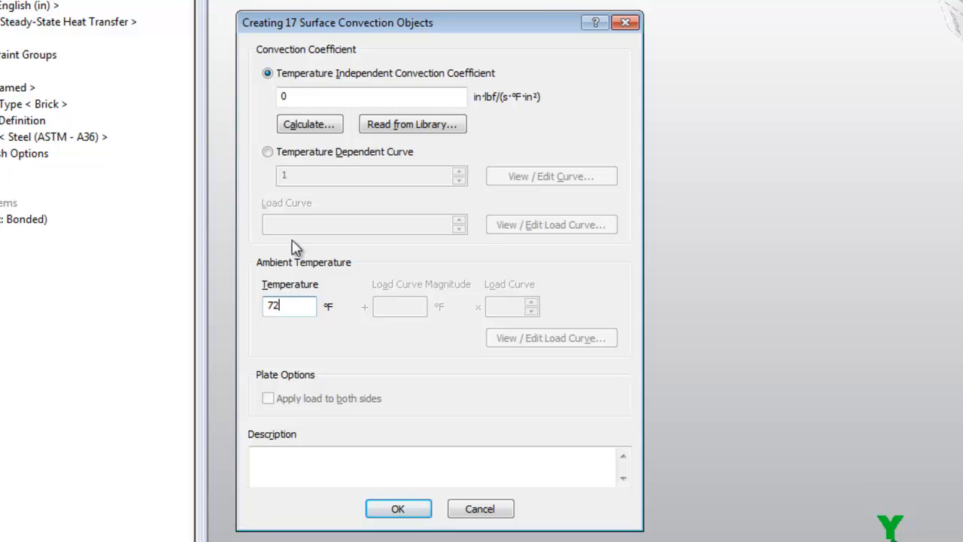
left_click(370, 97)
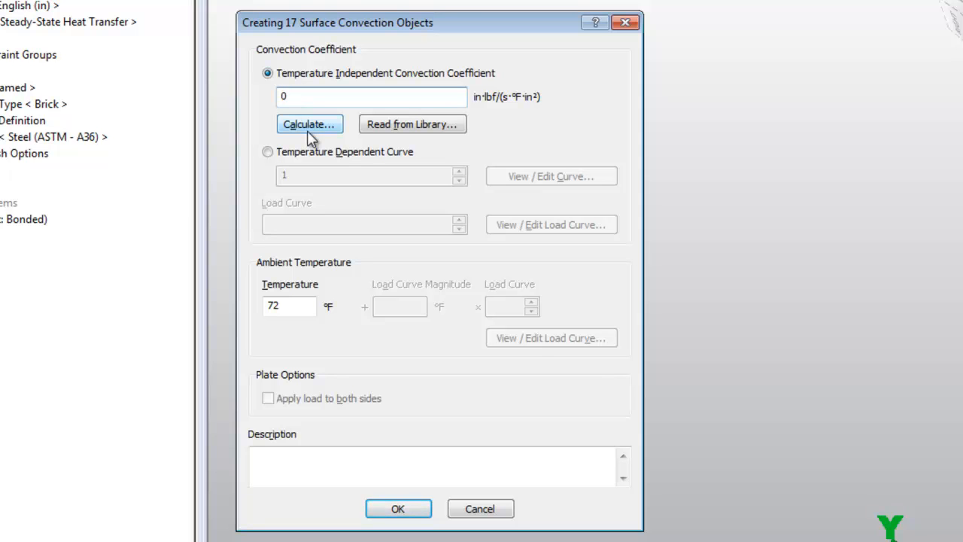
left_click(310, 124)
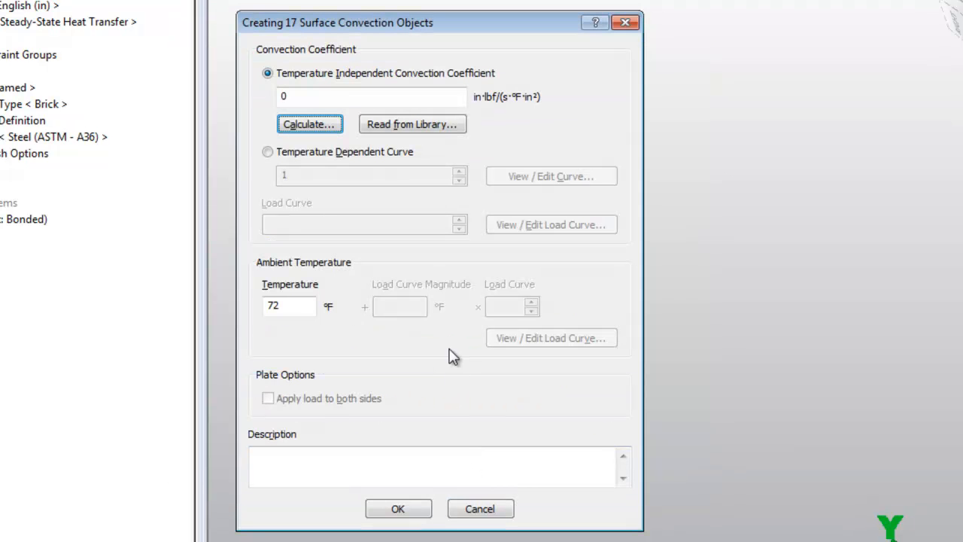
left_click(370, 97)
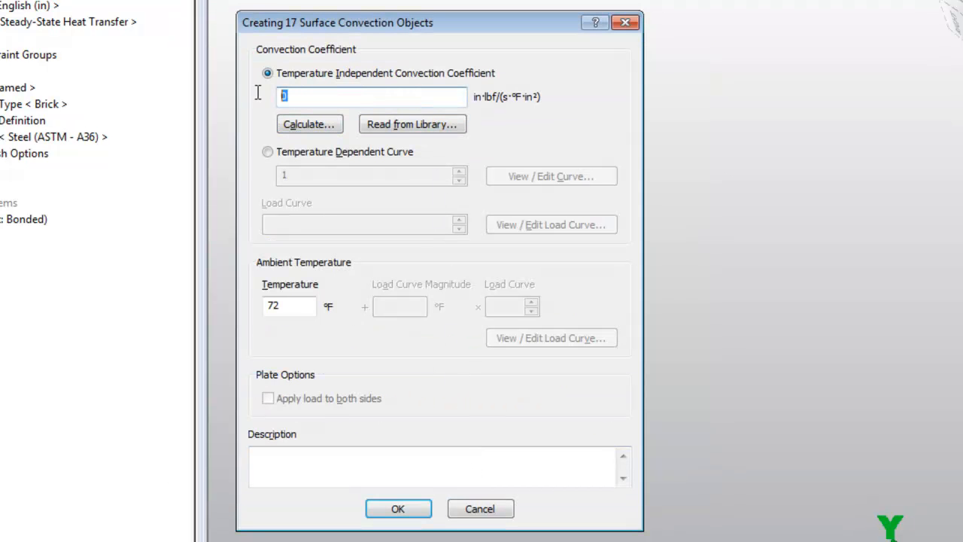
Read the air, 20 C, Buoyancy convection coefficient (0.010204) from the Algor Default Library
left_click(412, 124)
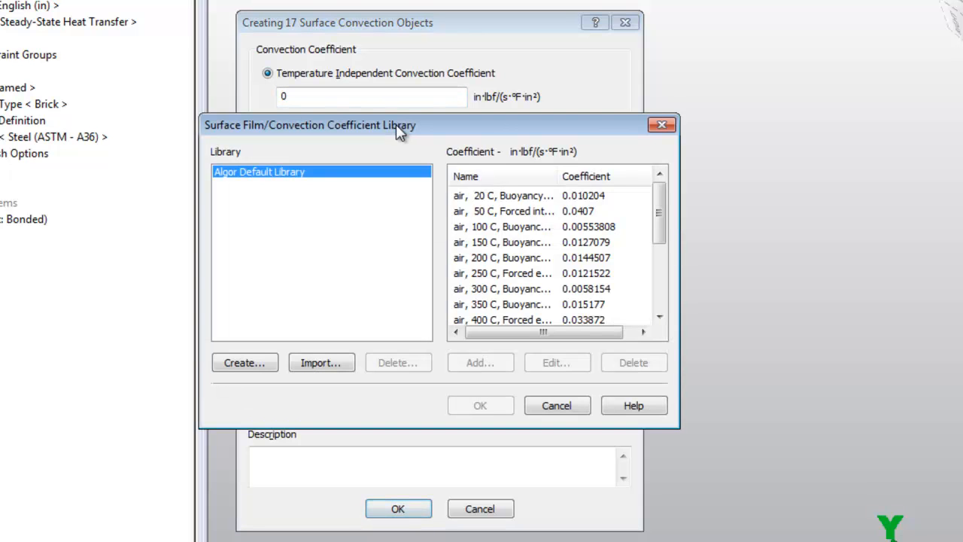
mouse_move(524, 208)
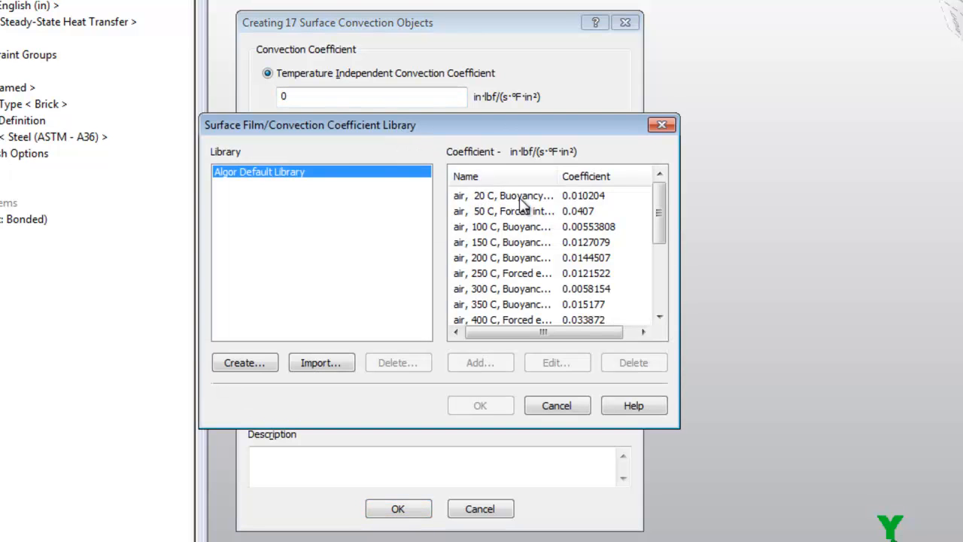
left_click(503, 196)
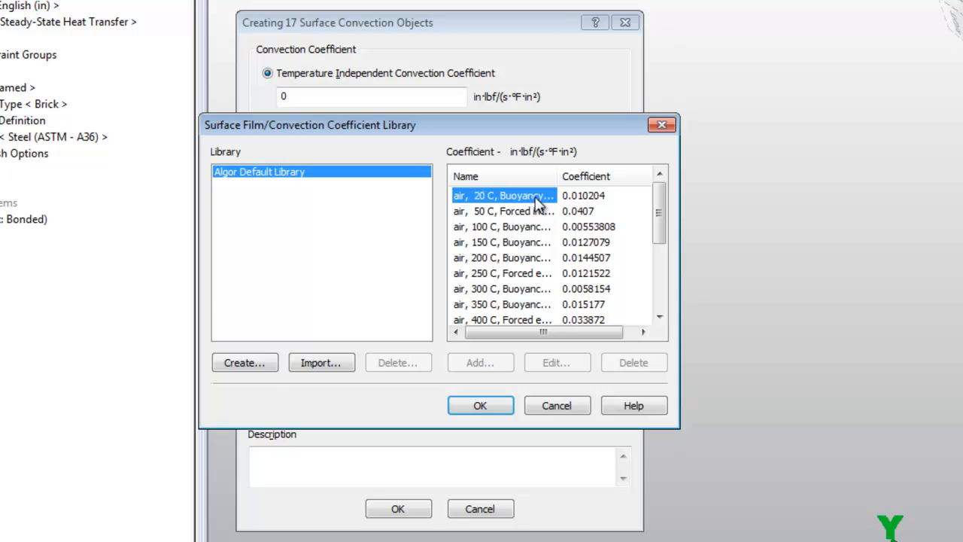
mouse_move(478, 405)
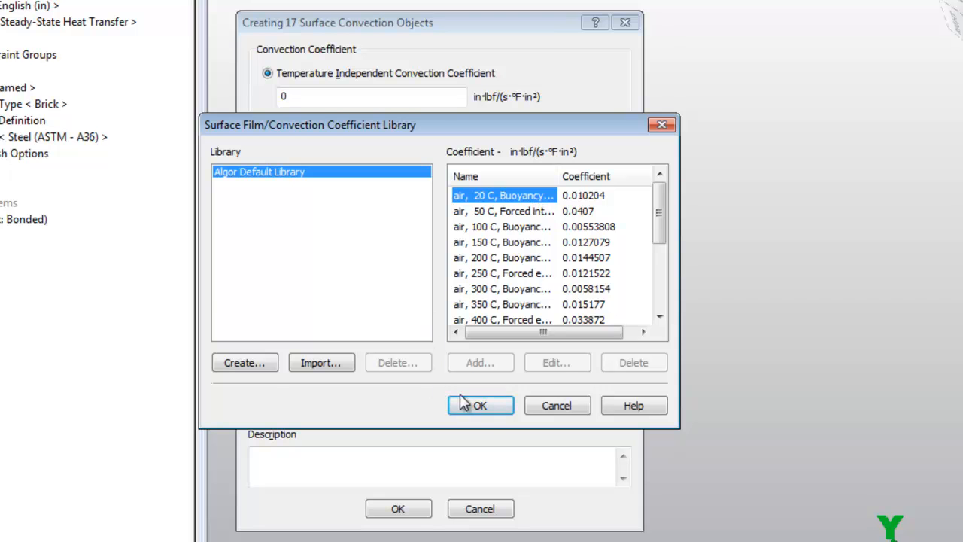
left_click(480, 405)
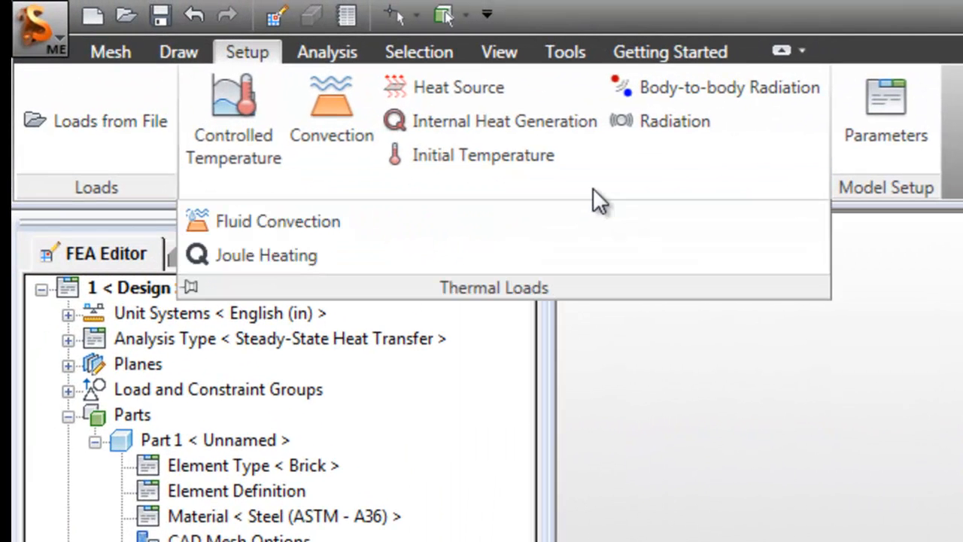
mouse_move(575, 241)
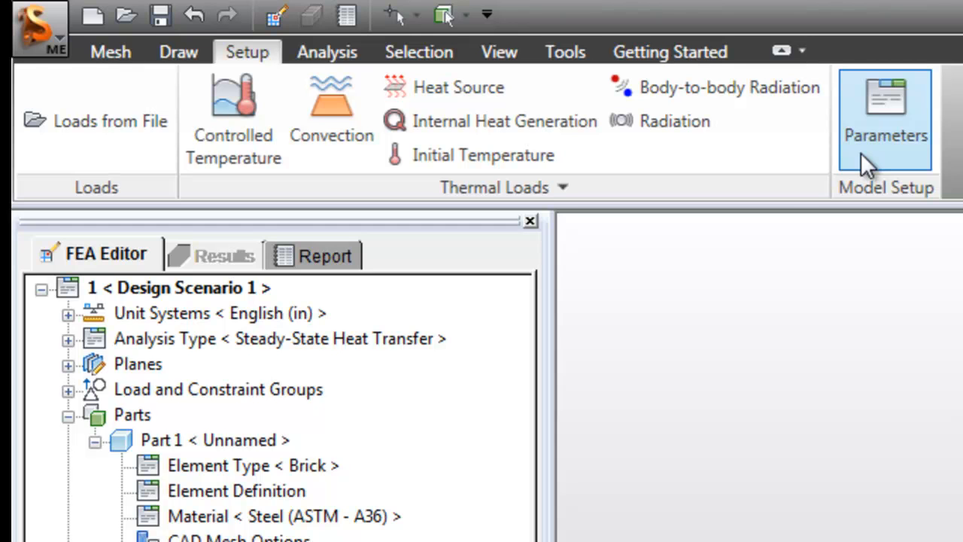
mouse_move(331, 105)
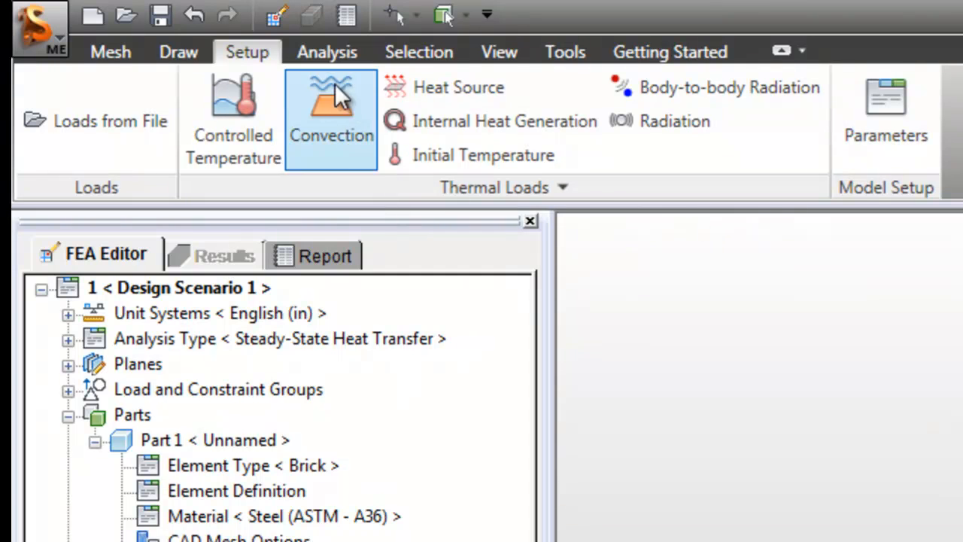
Switch to the Analysis tab to reach the Run Simulation commands
left_click(327, 51)
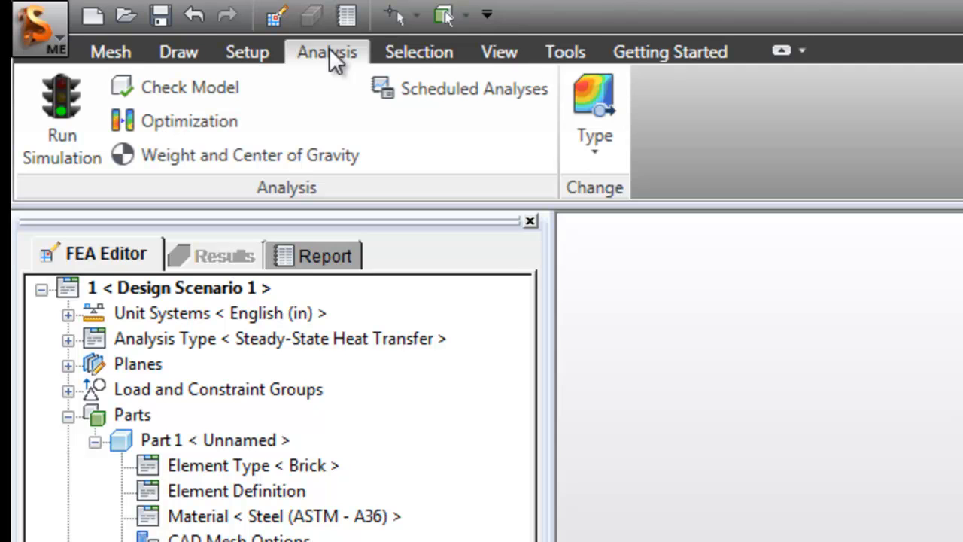